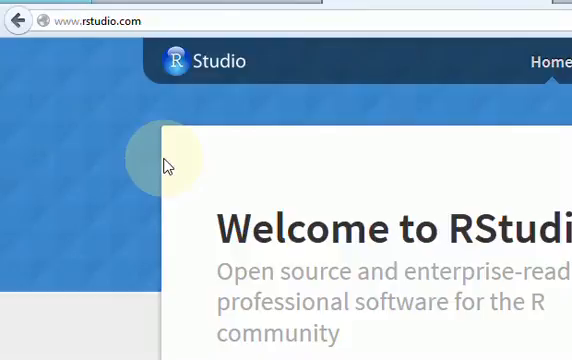
mouse_move(300, 160)
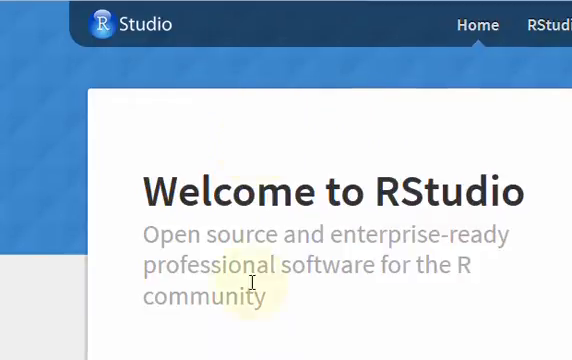
Follow 'Download now' under Powerful IDE for R to reach the RStudio v0.98 download page.
scroll(down, 3)
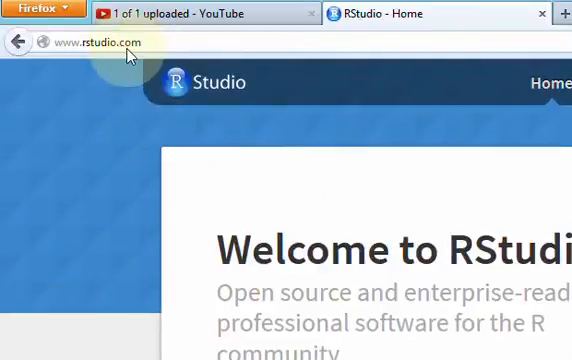
scroll(down, 3)
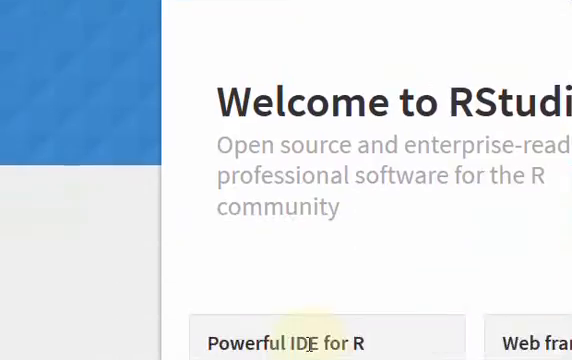
scroll(down, 3)
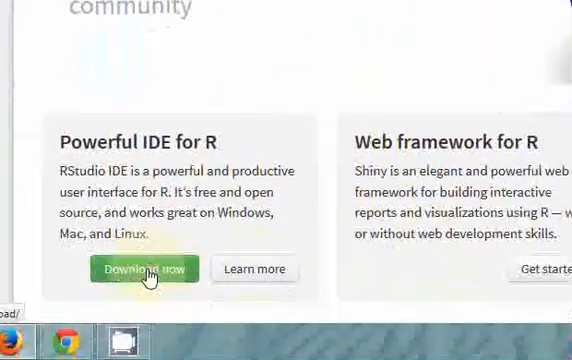
click(144, 268)
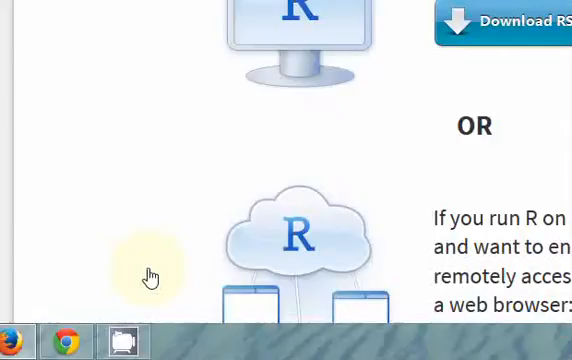
scroll(up, 3)
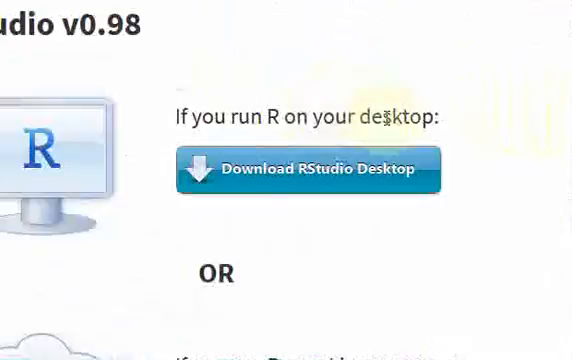
scroll(down, 3)
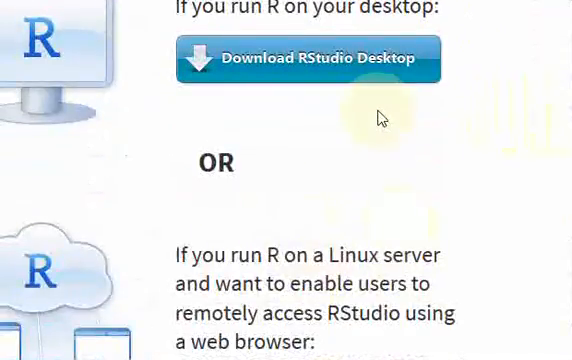
scroll(up, 3)
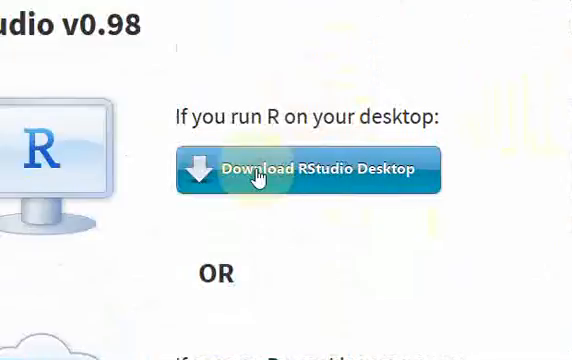
Choose Download RStudio Desktop and start downloading 'RStudio 0.98.501 - Windows XP/Vista/7/8'.
click(300, 168)
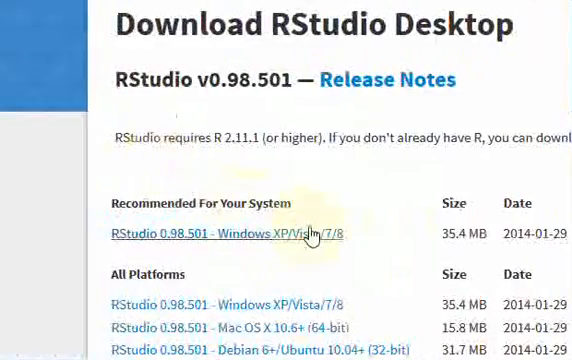
scroll(down, 3)
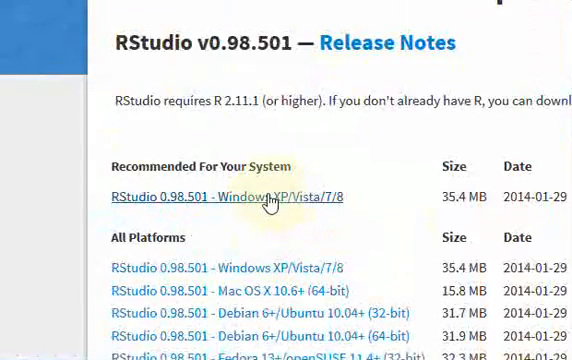
click(238, 196)
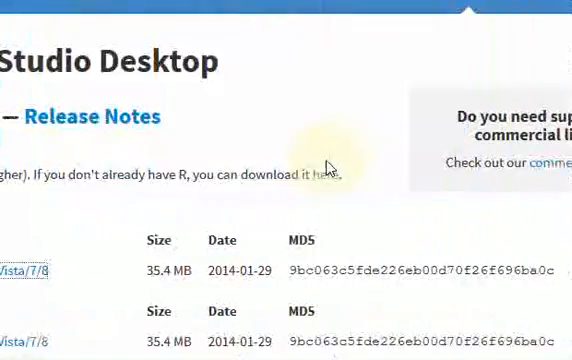
scroll(up, 3)
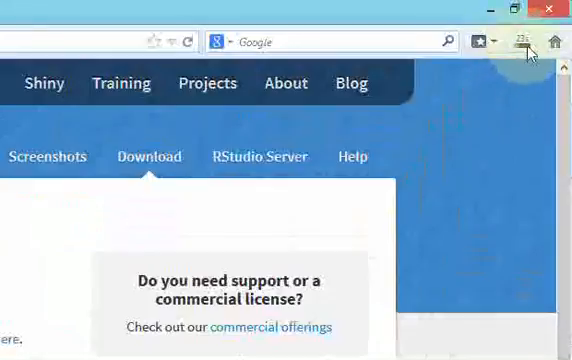
mouse_move(520, 42)
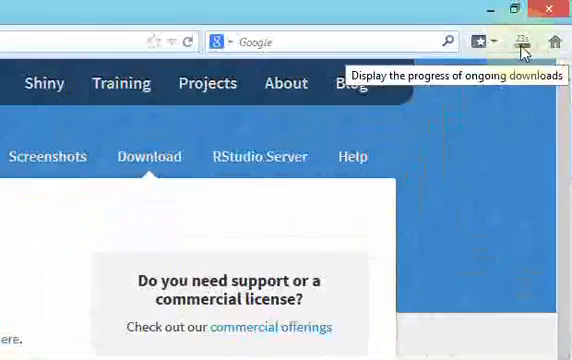
mouse_move(492, 88)
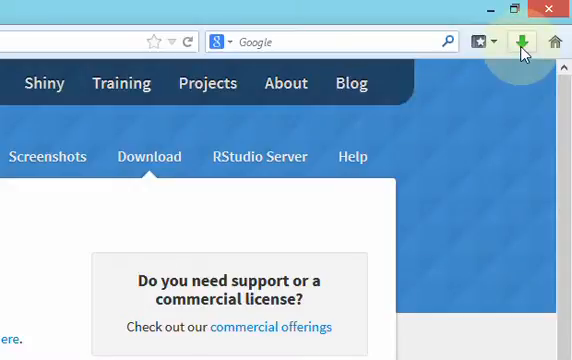
Run RStudio-0.98.501.exe from Firefox's Downloads and confirm the executable warning.
click(516, 40)
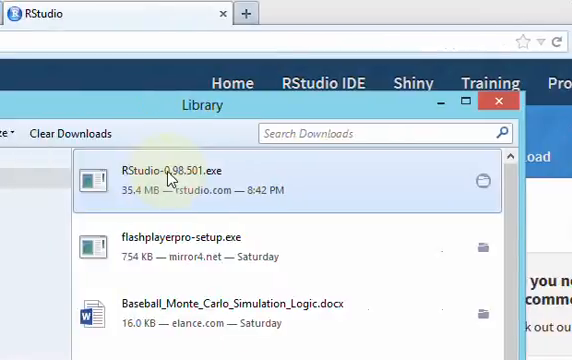
double_click(170, 172)
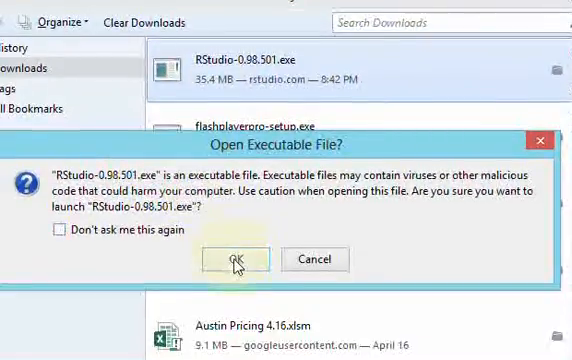
click(238, 258)
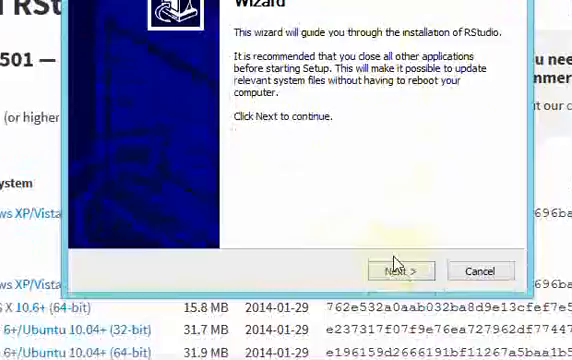
Accept the setup defaults with the RStudio Start Menu folder and install RStudio.
click(400, 270)
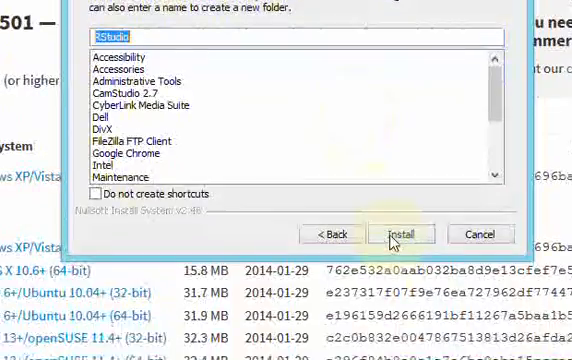
click(402, 232)
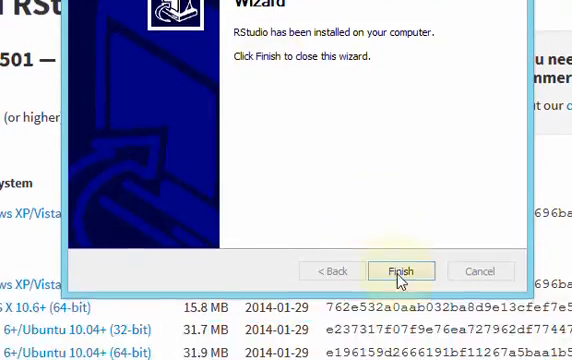
Finish the setup wizard and locate the new RStudio tile on the Start screen.
click(400, 272)
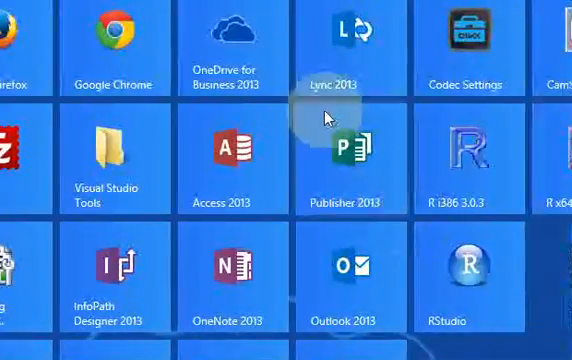
scroll(down, 3)
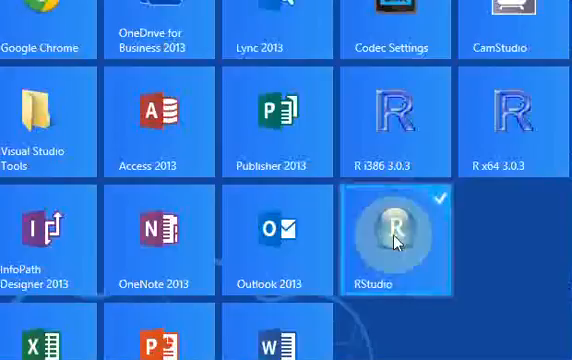
scroll(left, 3)
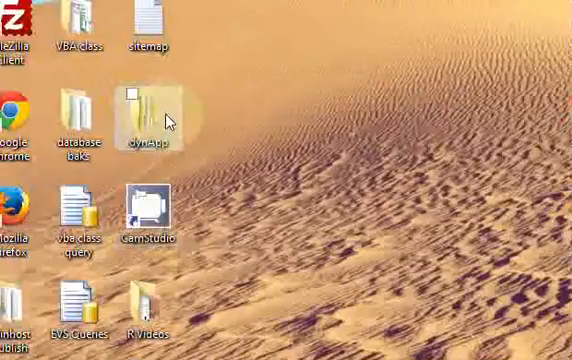
Browse from the computer's drives into C:\Program Files\RStudio.
double_click(140, 122)
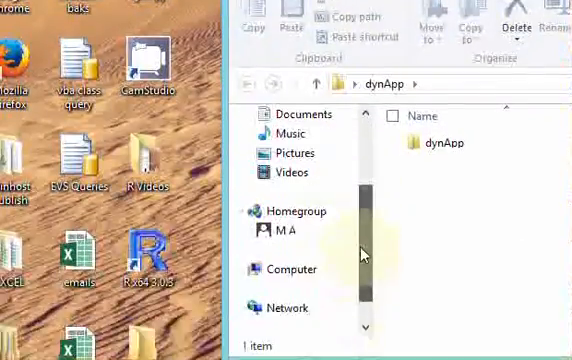
click(288, 268)
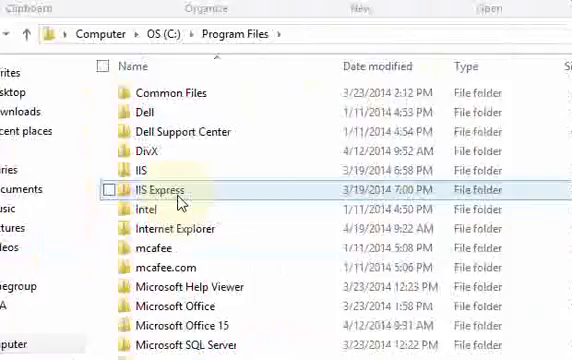
scroll(down, 3)
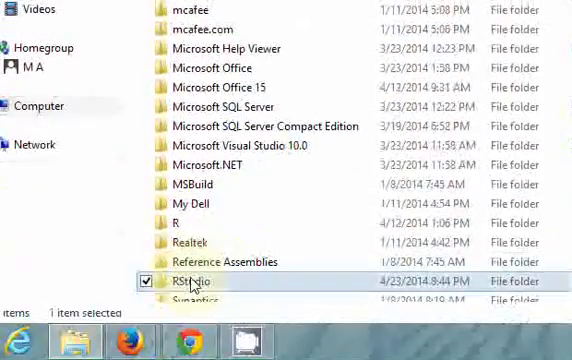
double_click(198, 282)
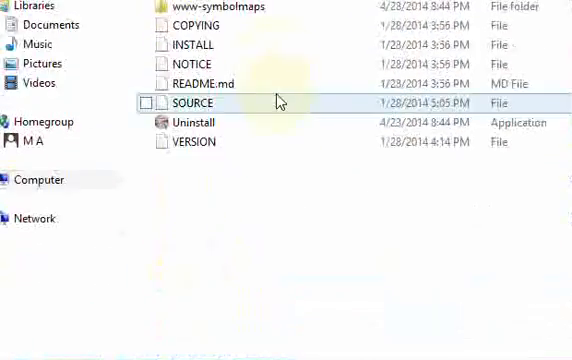
scroll(up, 3)
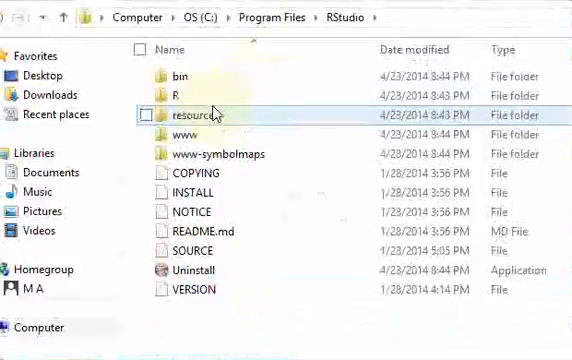
mouse_move(184, 96)
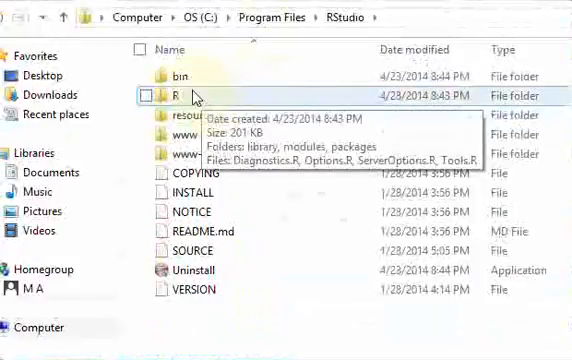
double_click(184, 96)
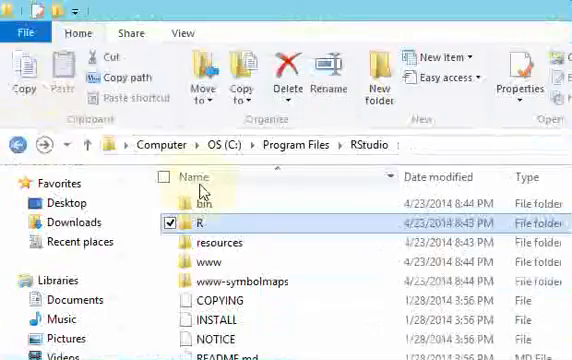
In the bin folder, send rstudio.exe to the desktop as a shortcut.
double_click(192, 200)
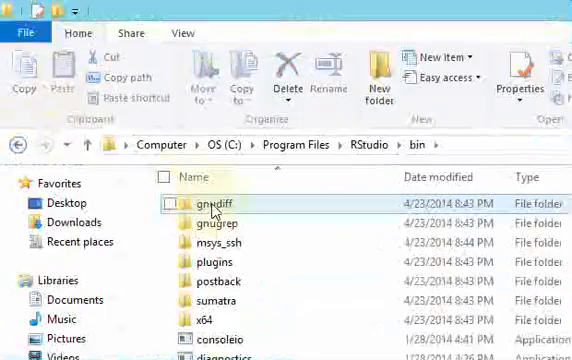
scroll(down, 3)
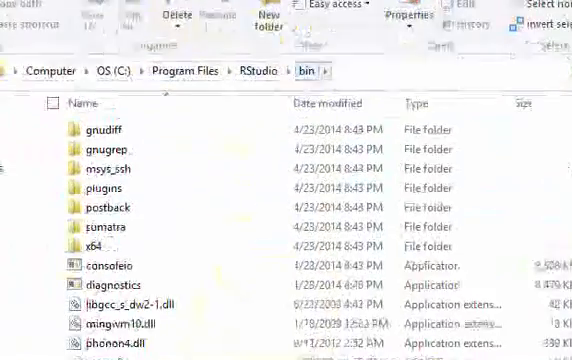
scroll(down, 3)
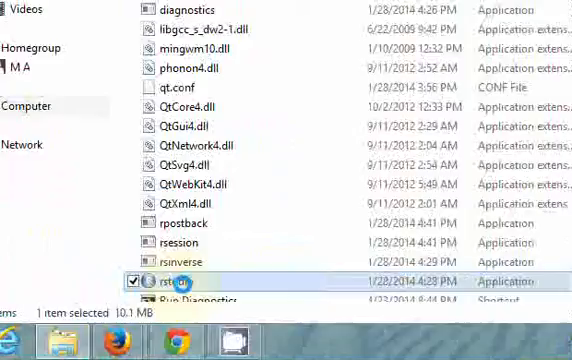
right_click(180, 284)
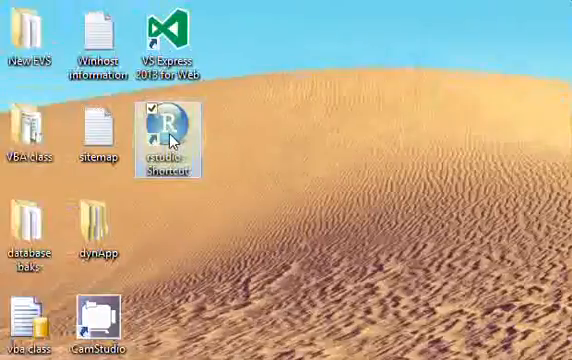
Launch RStudio from the desktop shortcut, showing the R 3.0.3 console startup message.
double_click(156, 130)
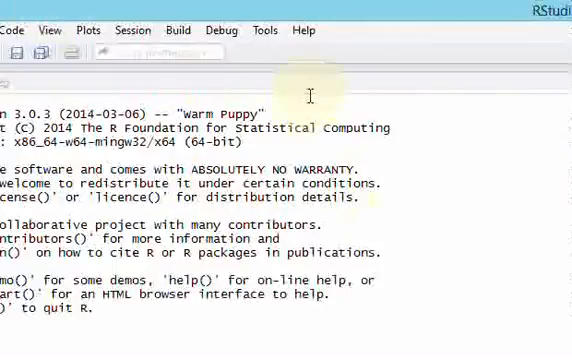
mouse_move(170, 216)
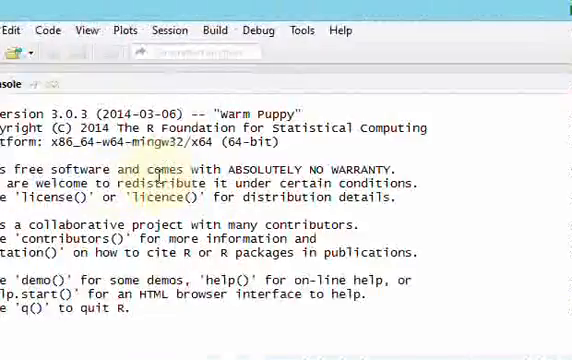
mouse_move(402, 212)
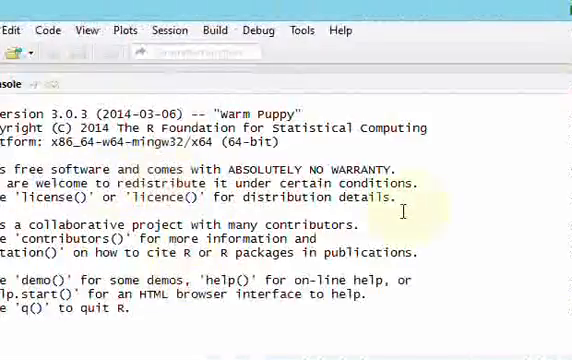